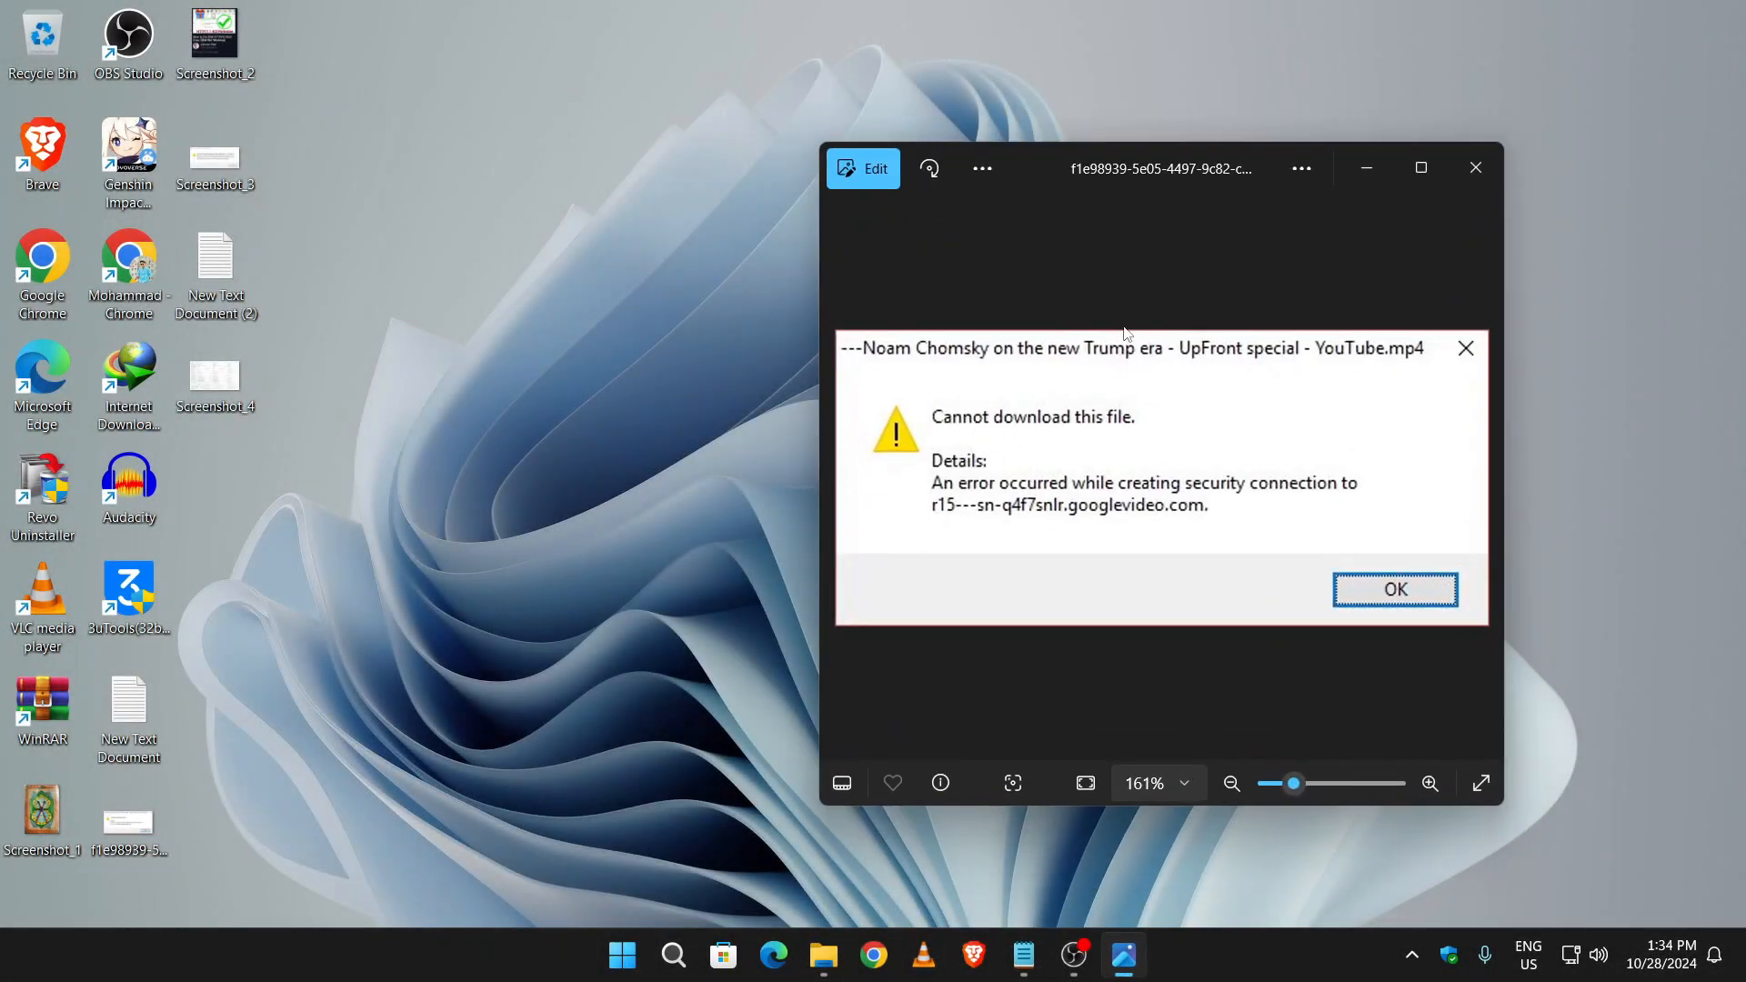
{"action": "mouse_move", "coordinate": [1022, 447]}
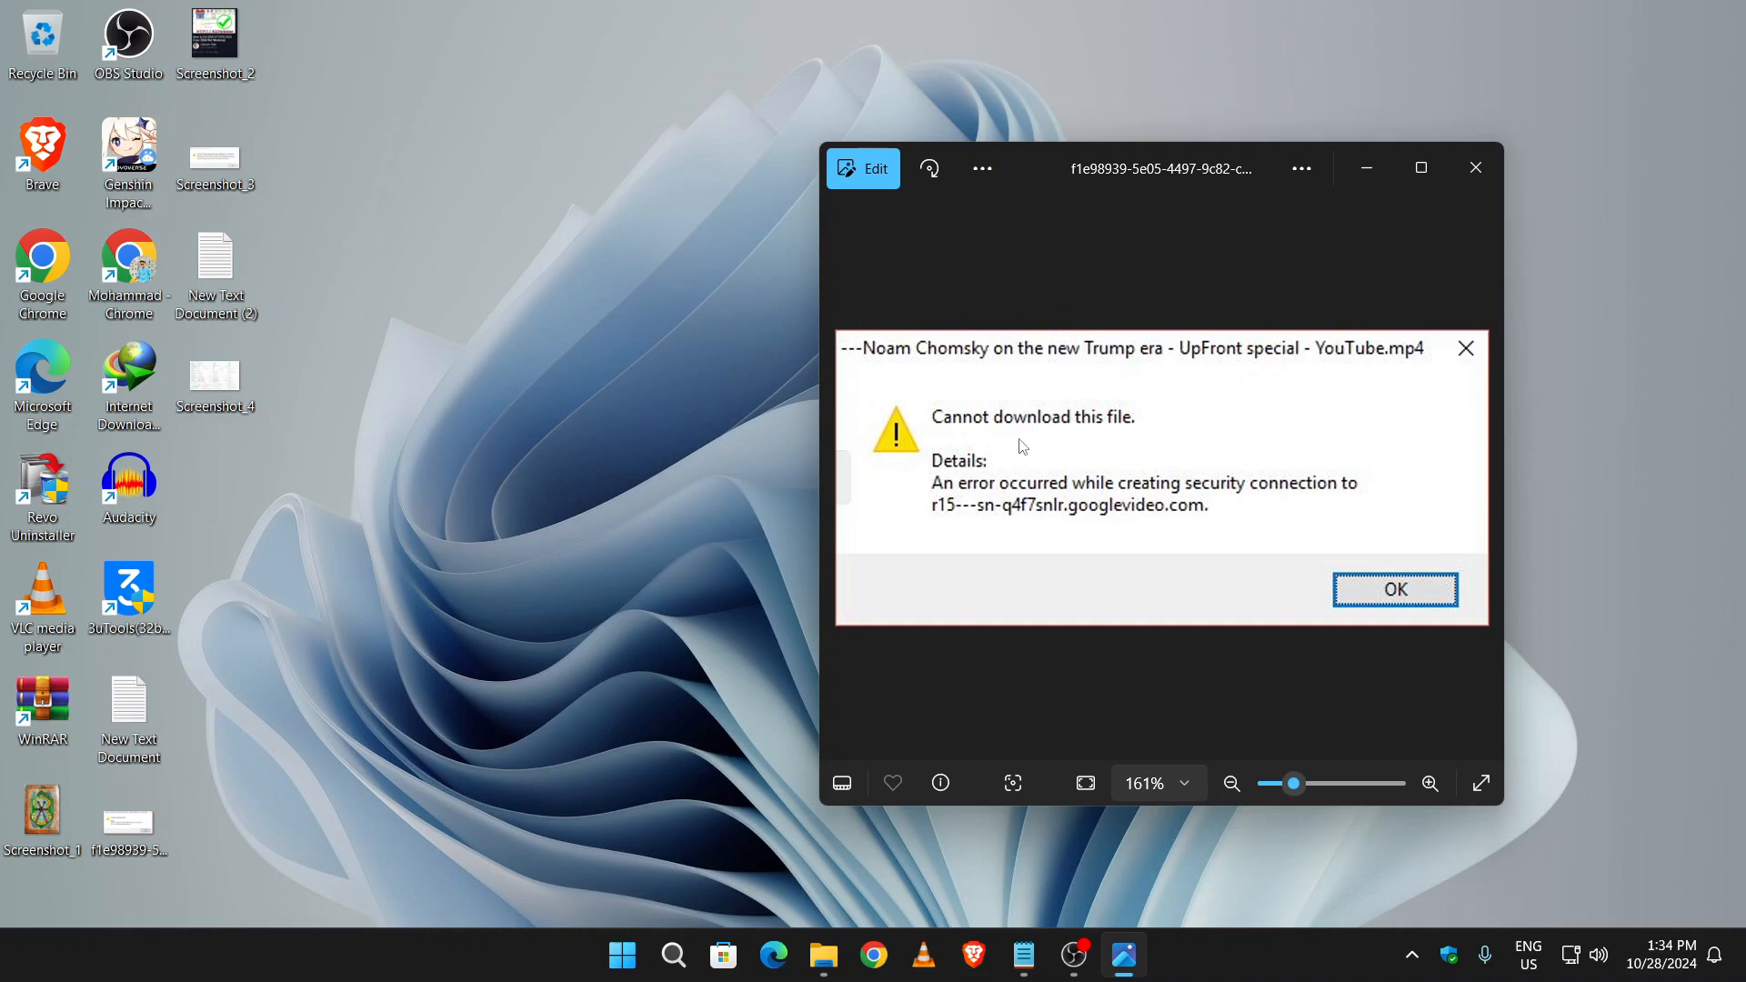
{"action": "mouse_move", "coordinate": [937, 413]}
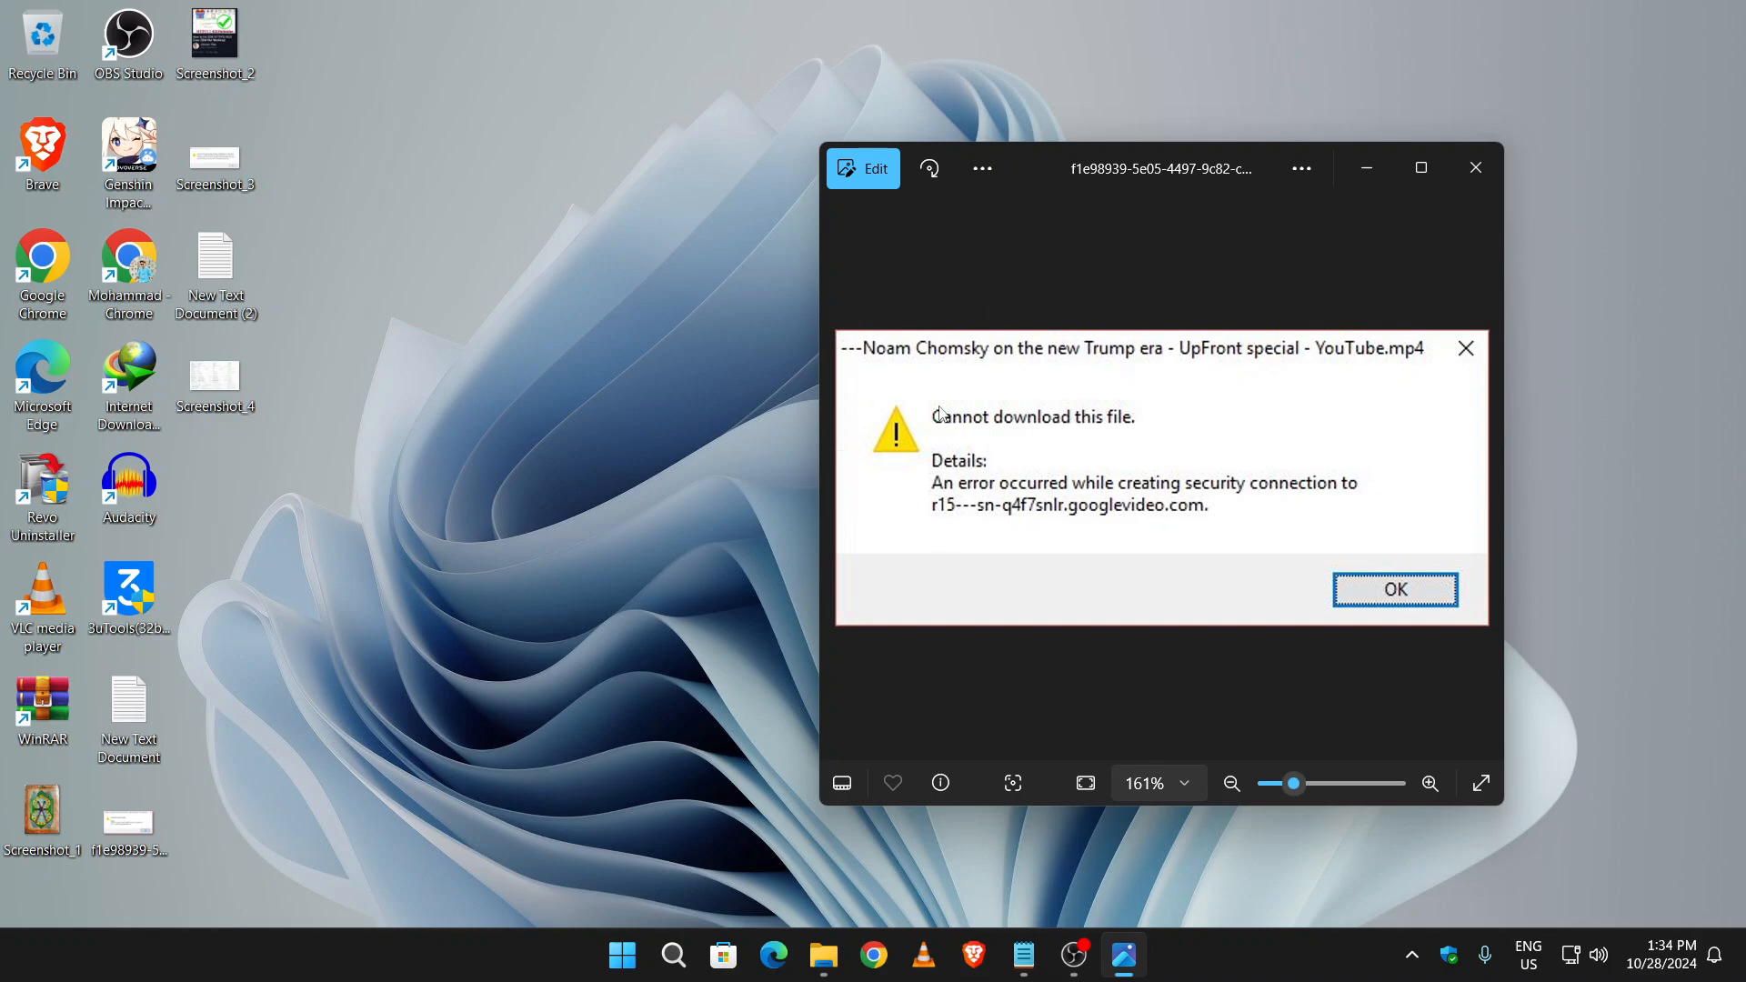
{"action": "mouse_move", "coordinate": [1295, 459]}
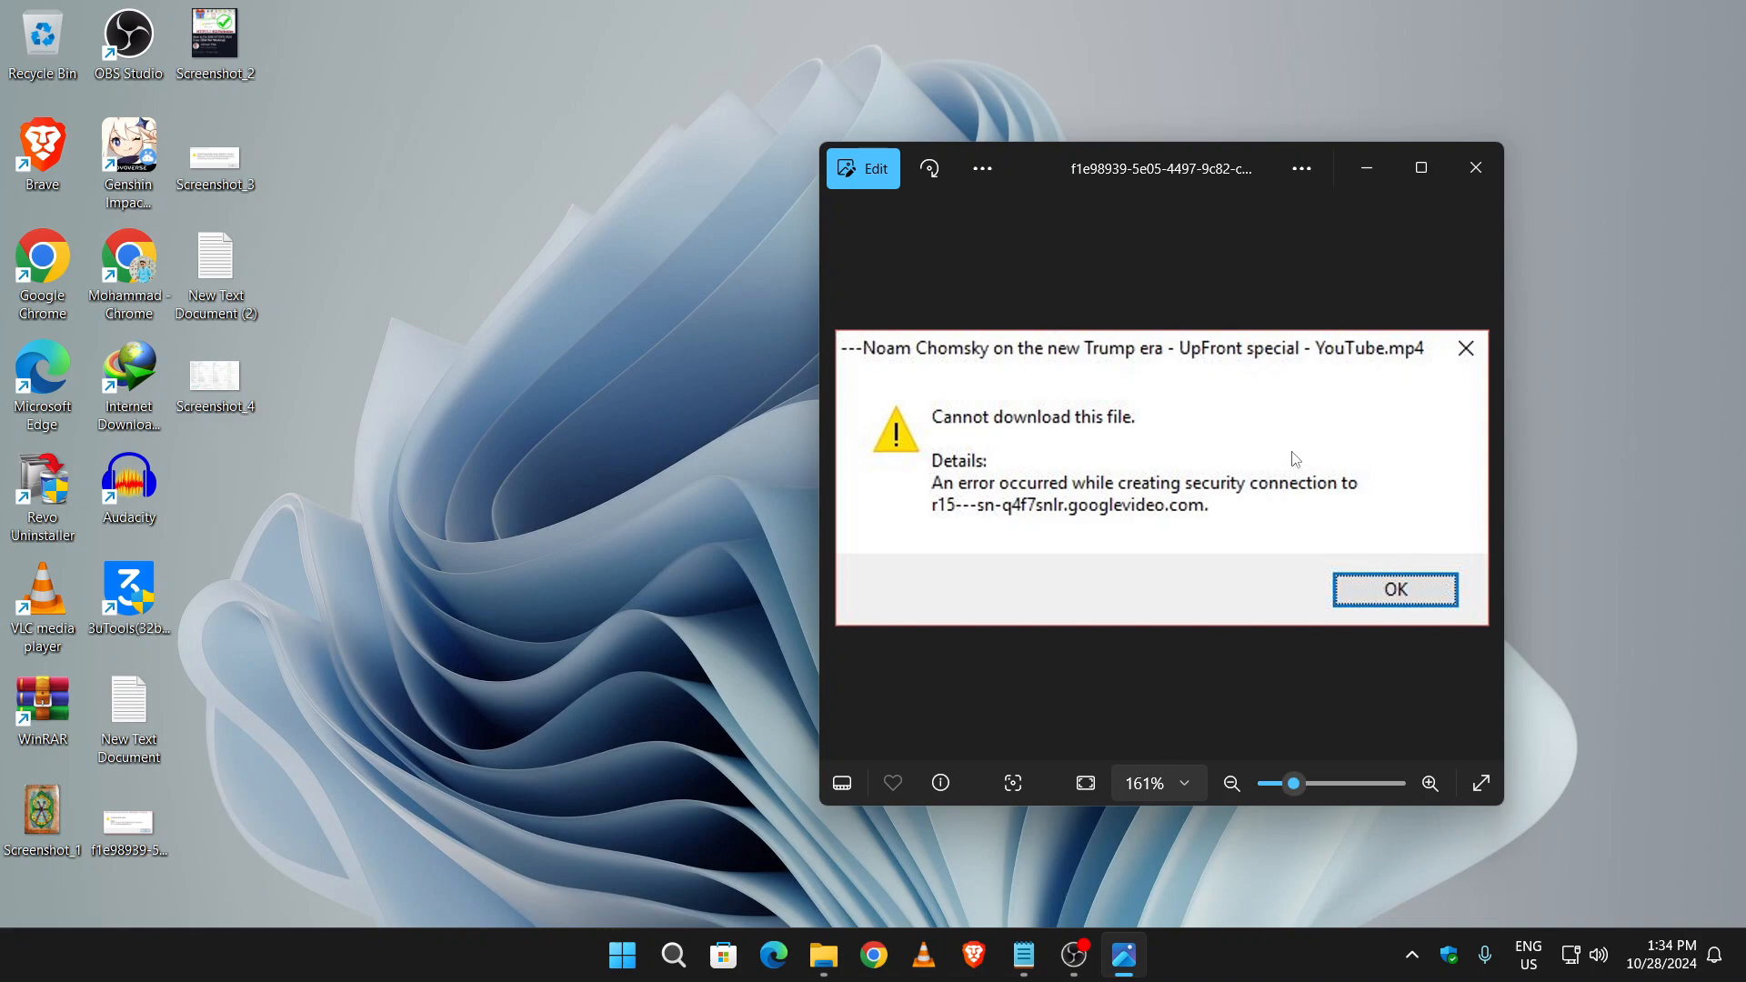
{"action": "mouse_move", "coordinate": [1310, 362]}
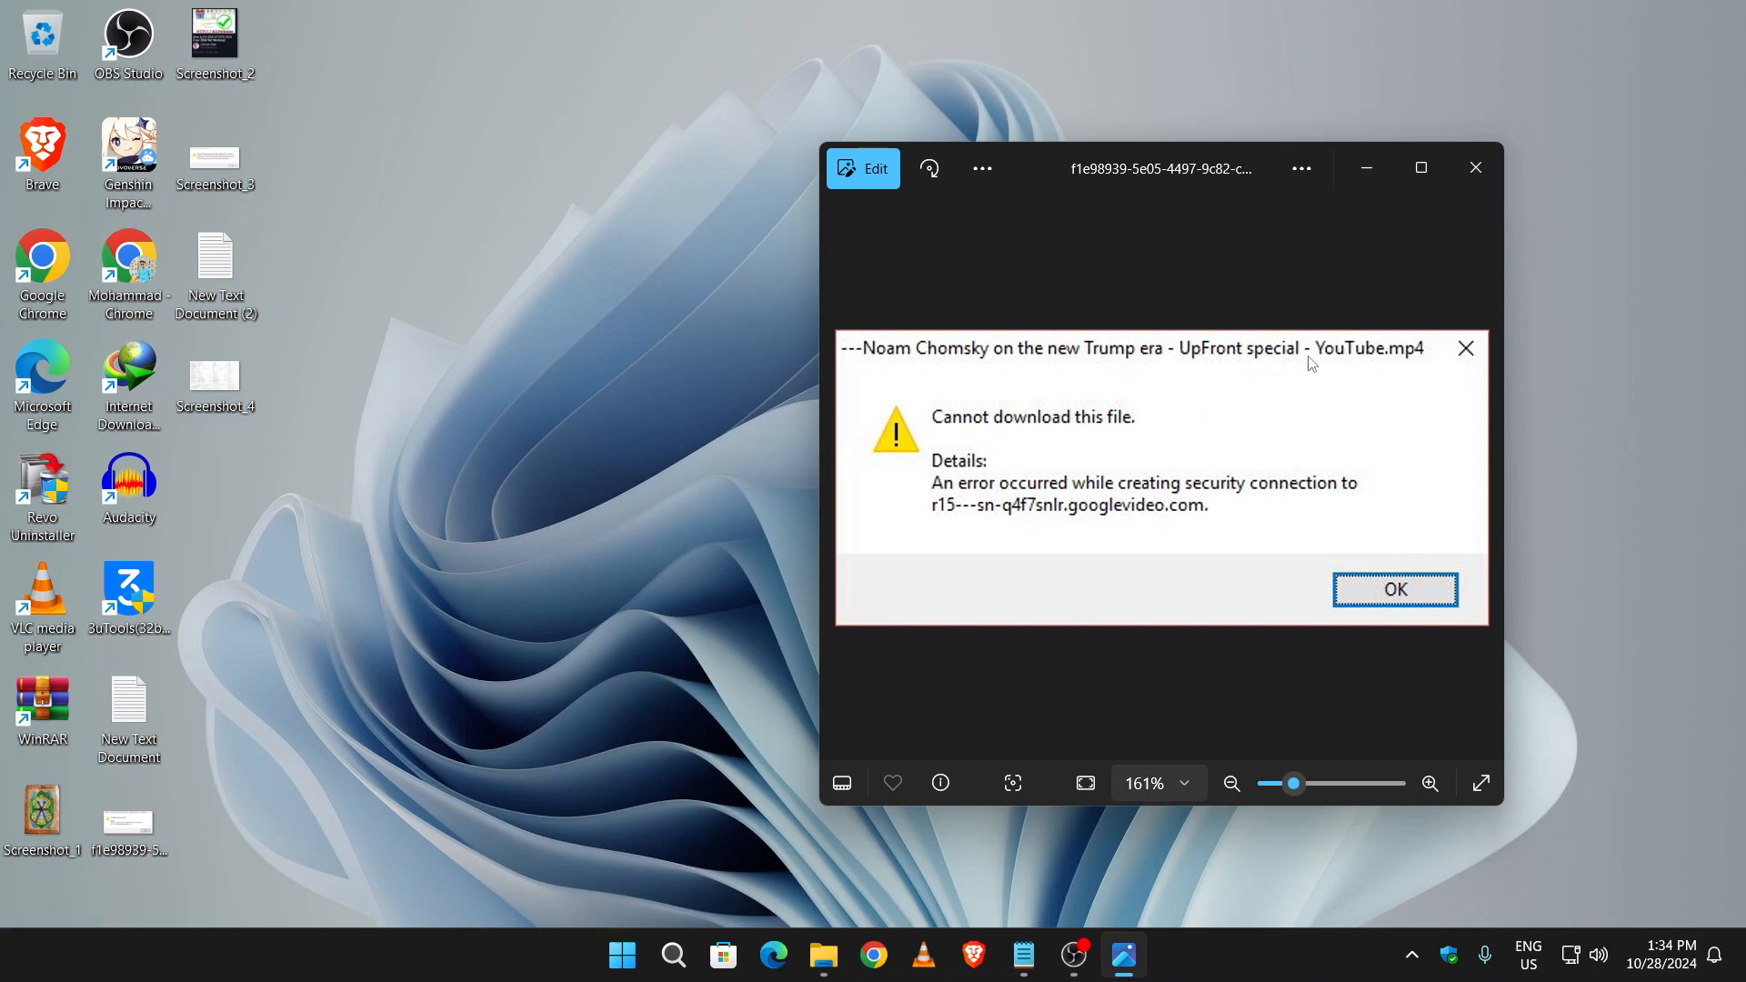
{"action": "mouse_move", "coordinate": [1300, 336]}
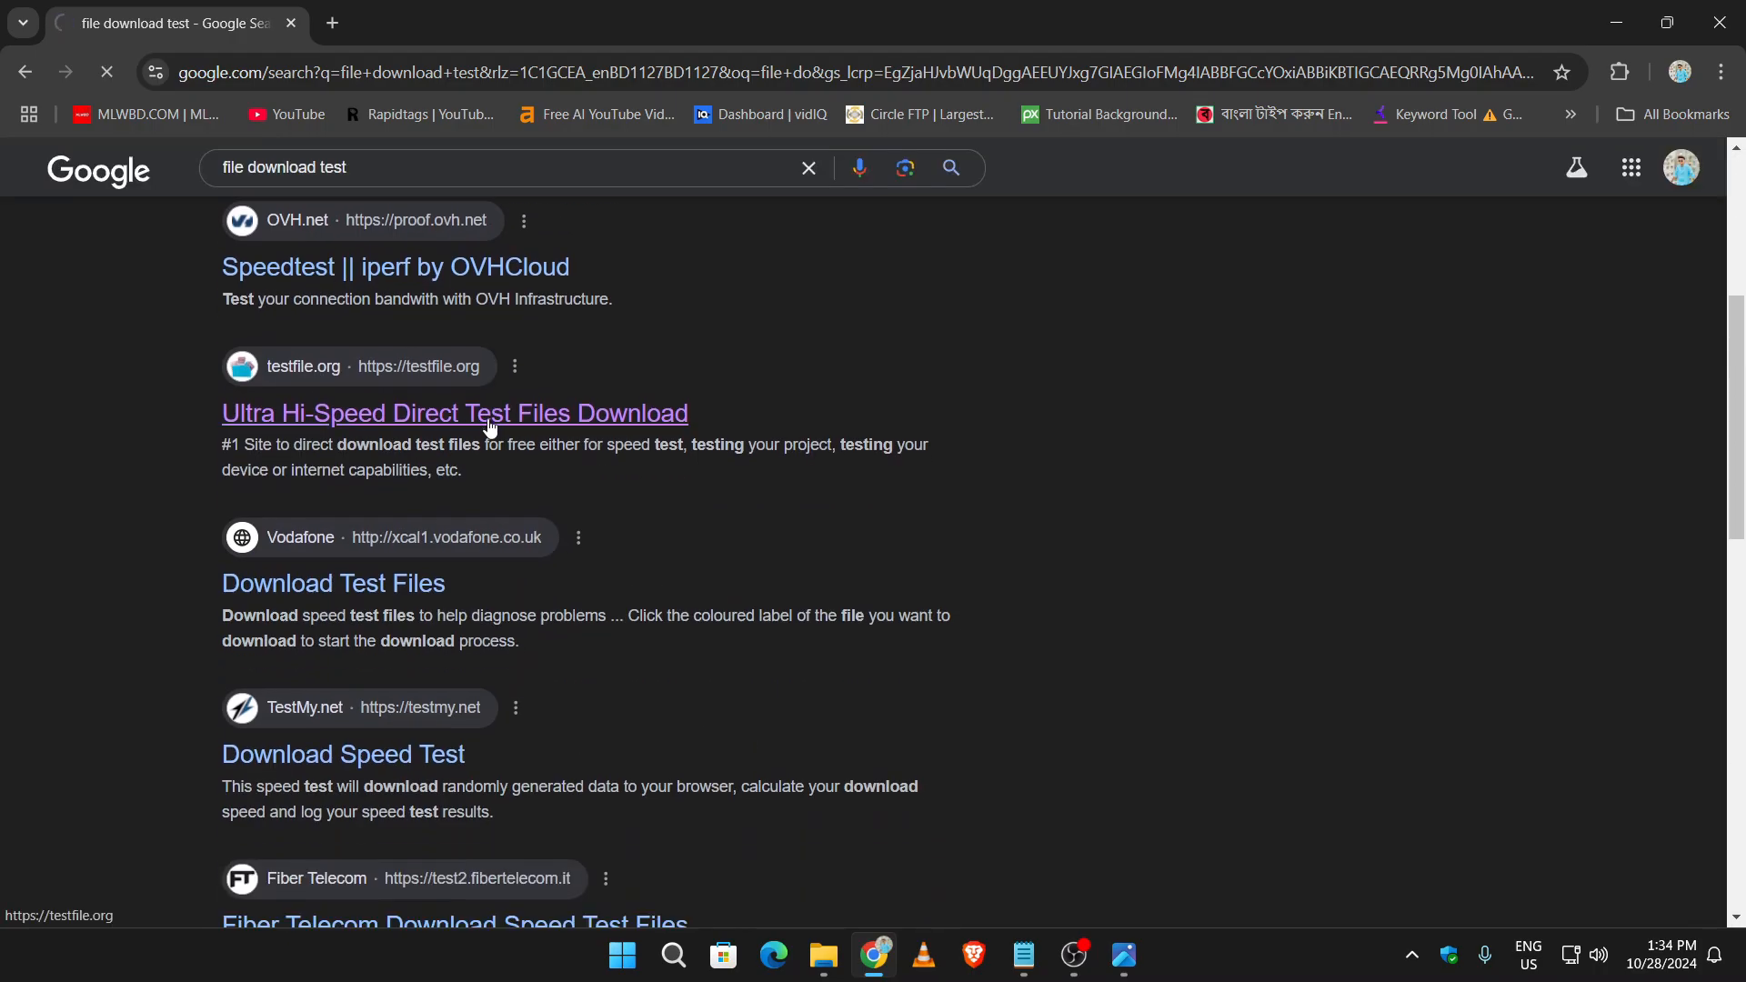
From the search results reach testfile.org, start the 1GB download and cancel IDM's duplicate-link prompt
{"action": "left_click", "coordinate": [455, 413]}
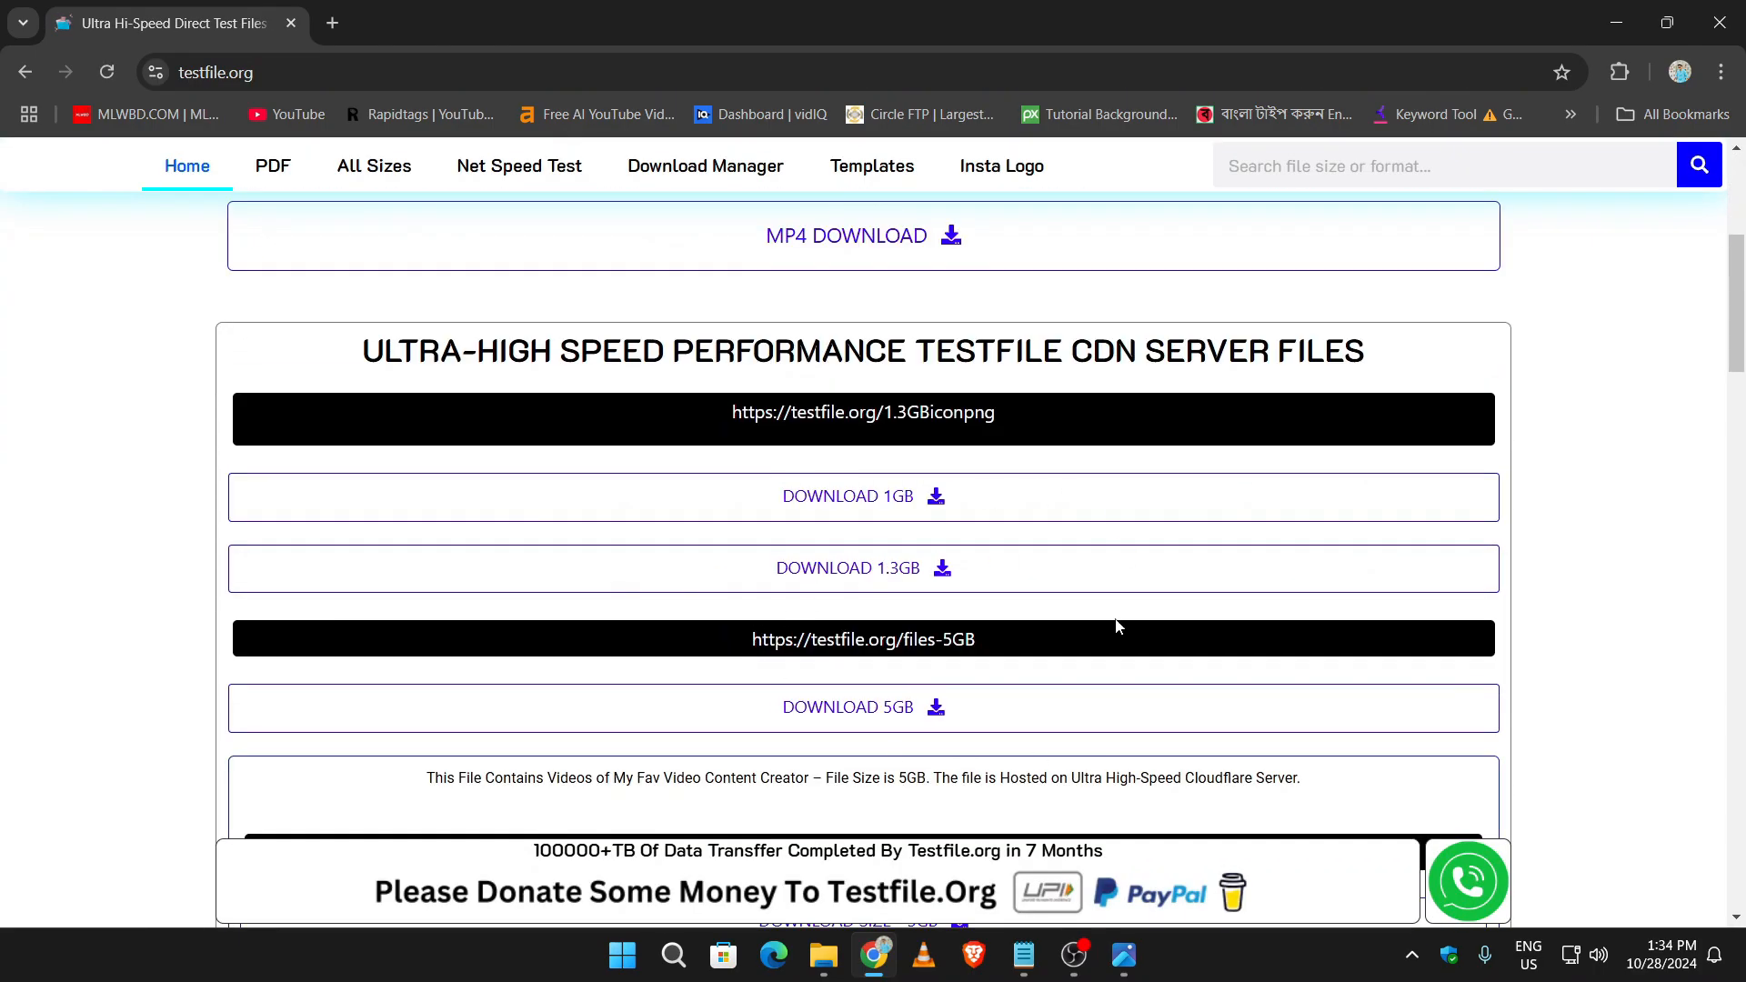
{"action": "mouse_move", "coordinate": [933, 517]}
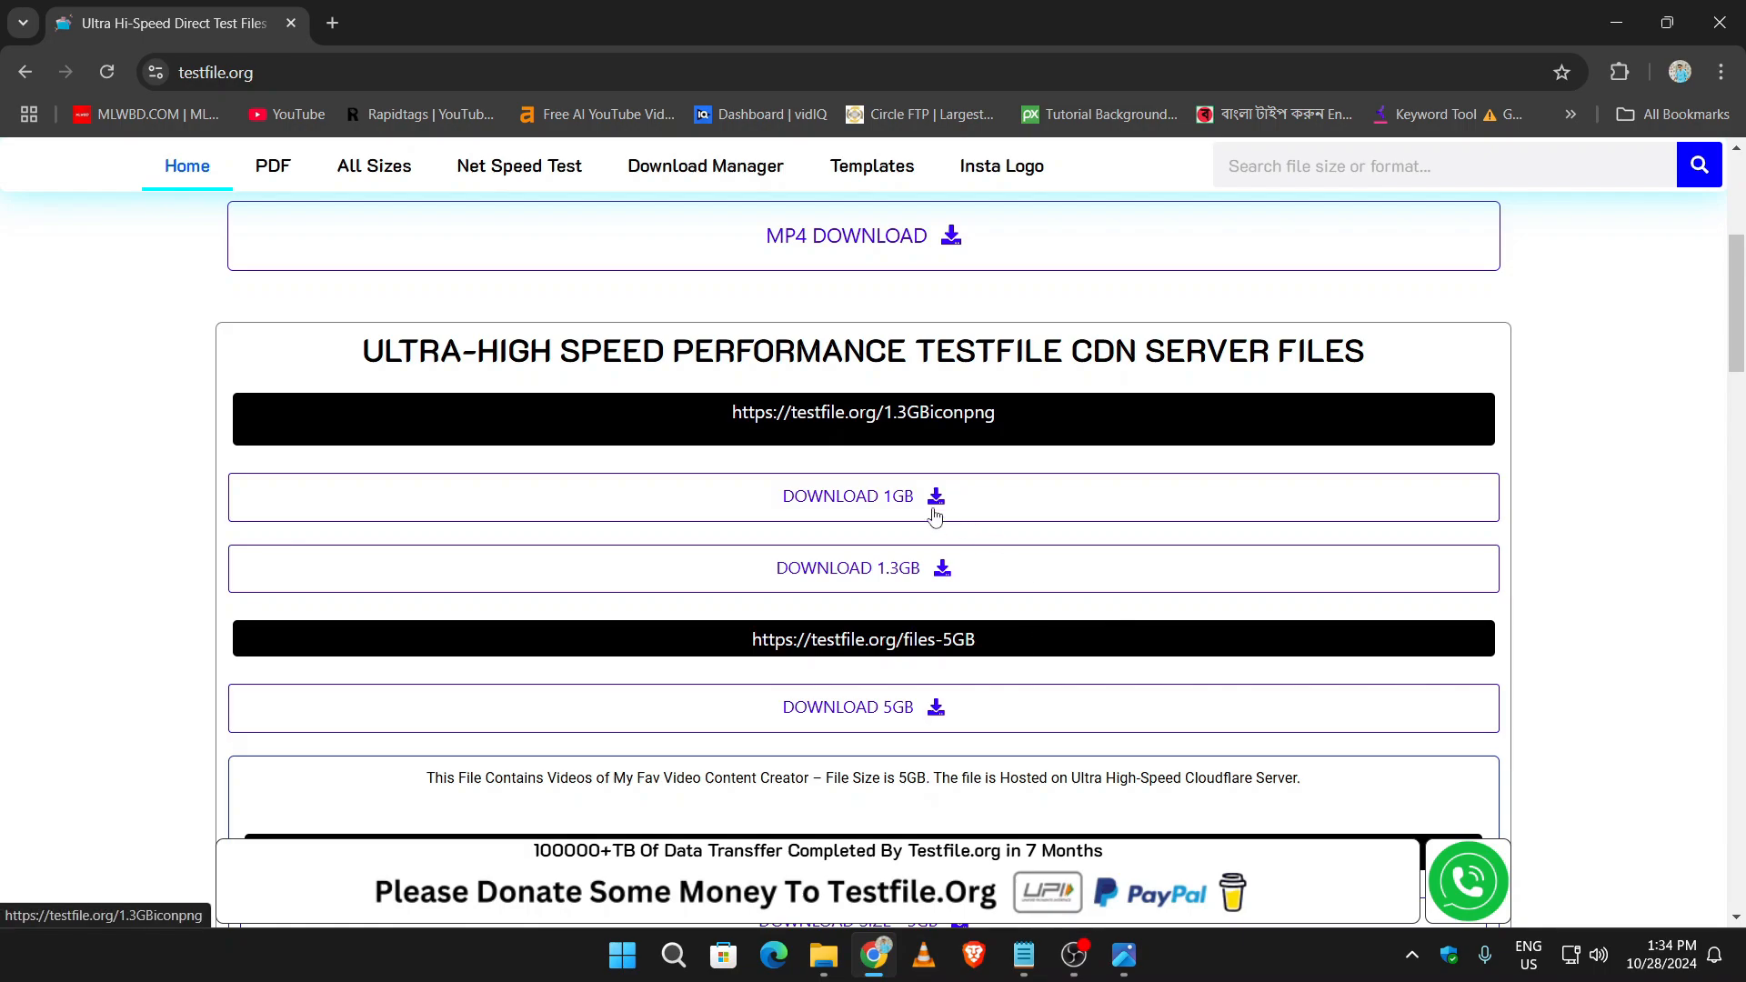
{"action": "left_click", "coordinate": [847, 496]}
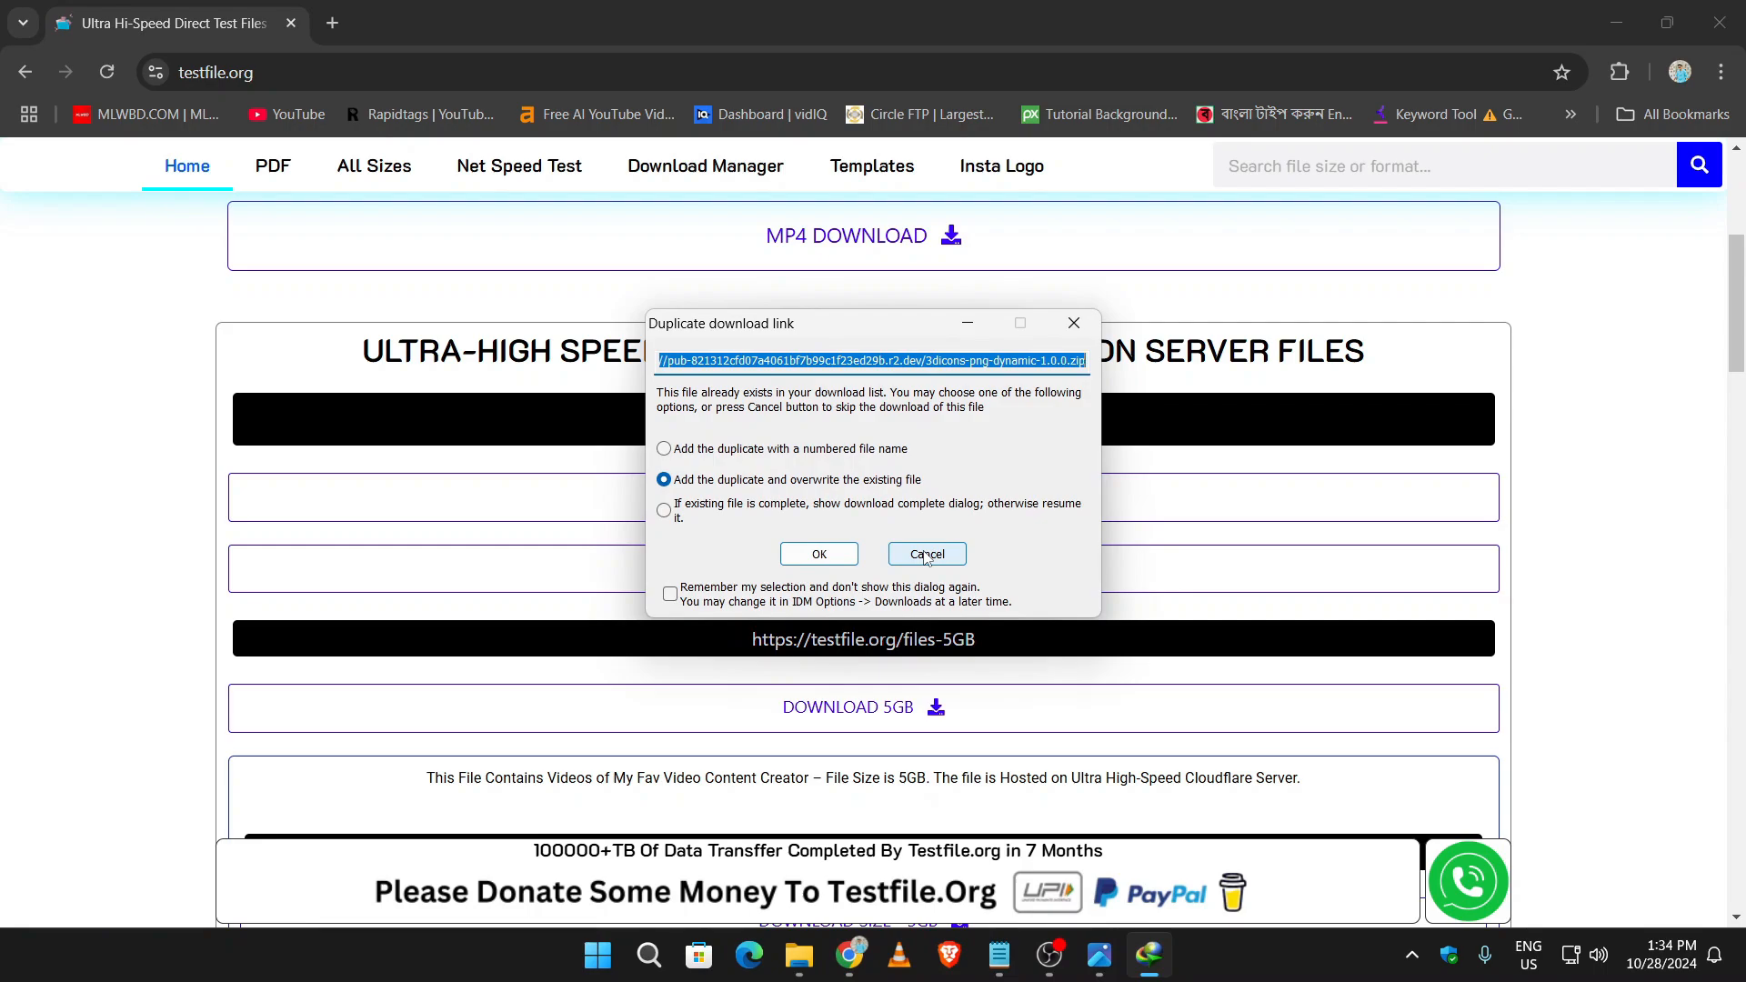
{"action": "left_click", "coordinate": [926, 553]}
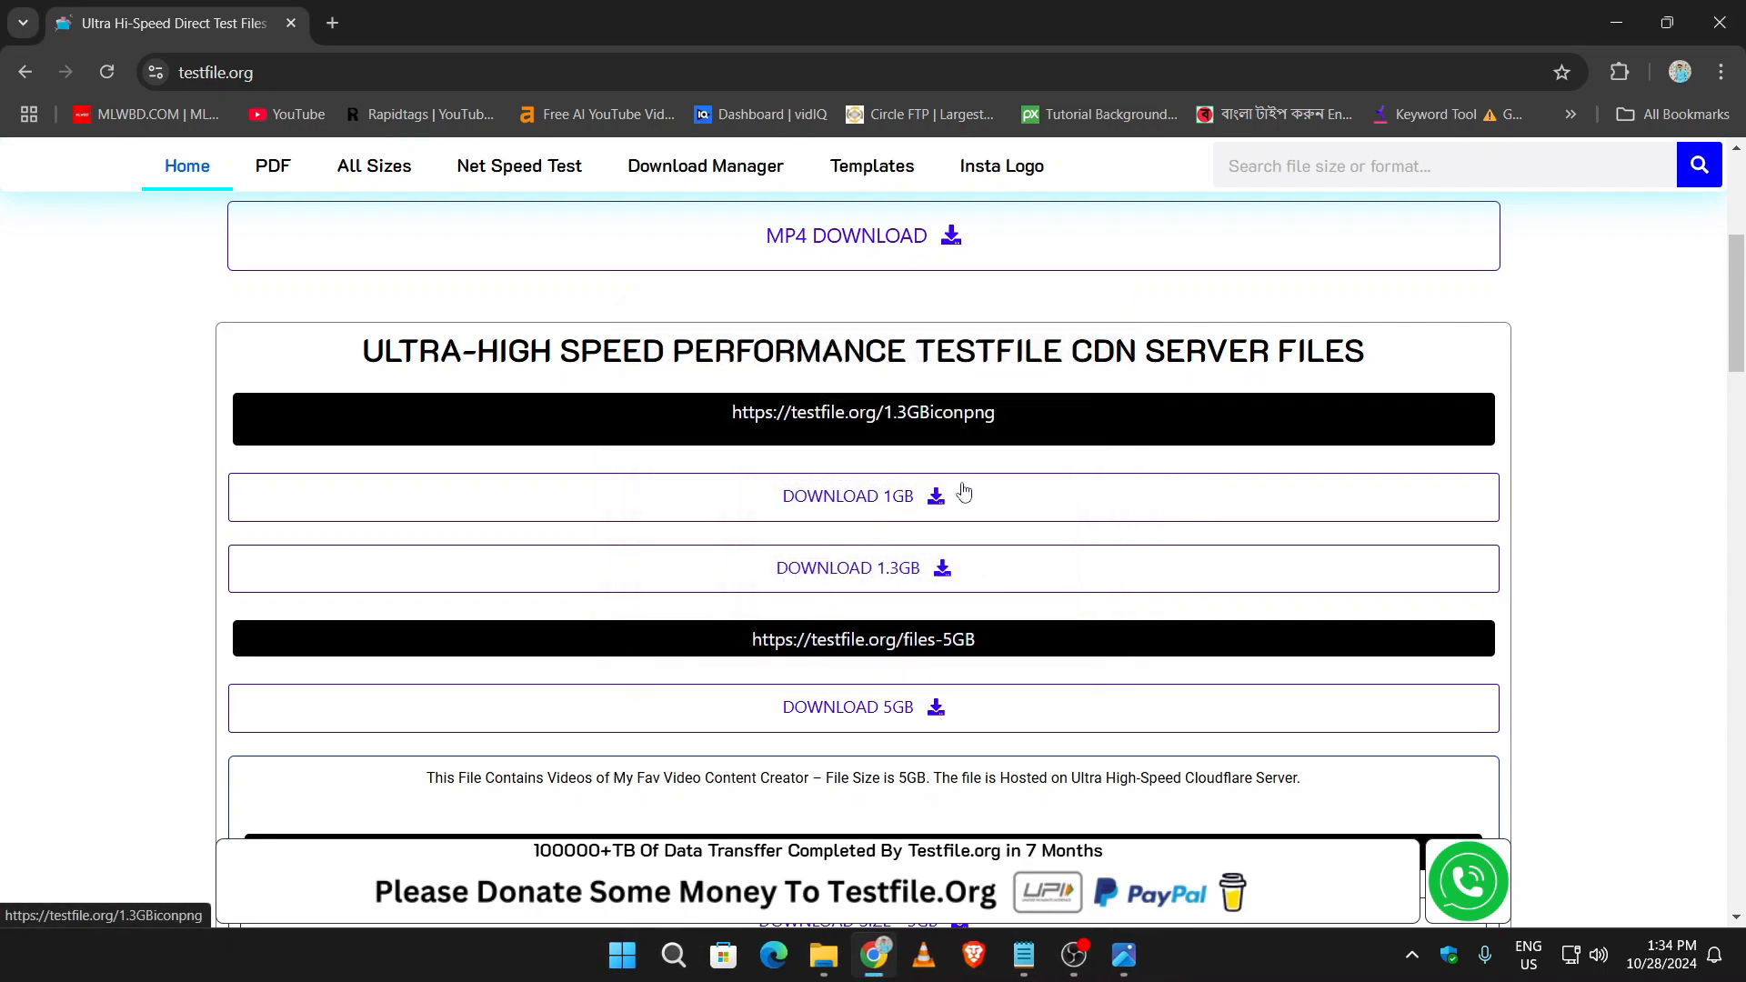
{"action": "mouse_move", "coordinate": [1721, 71]}
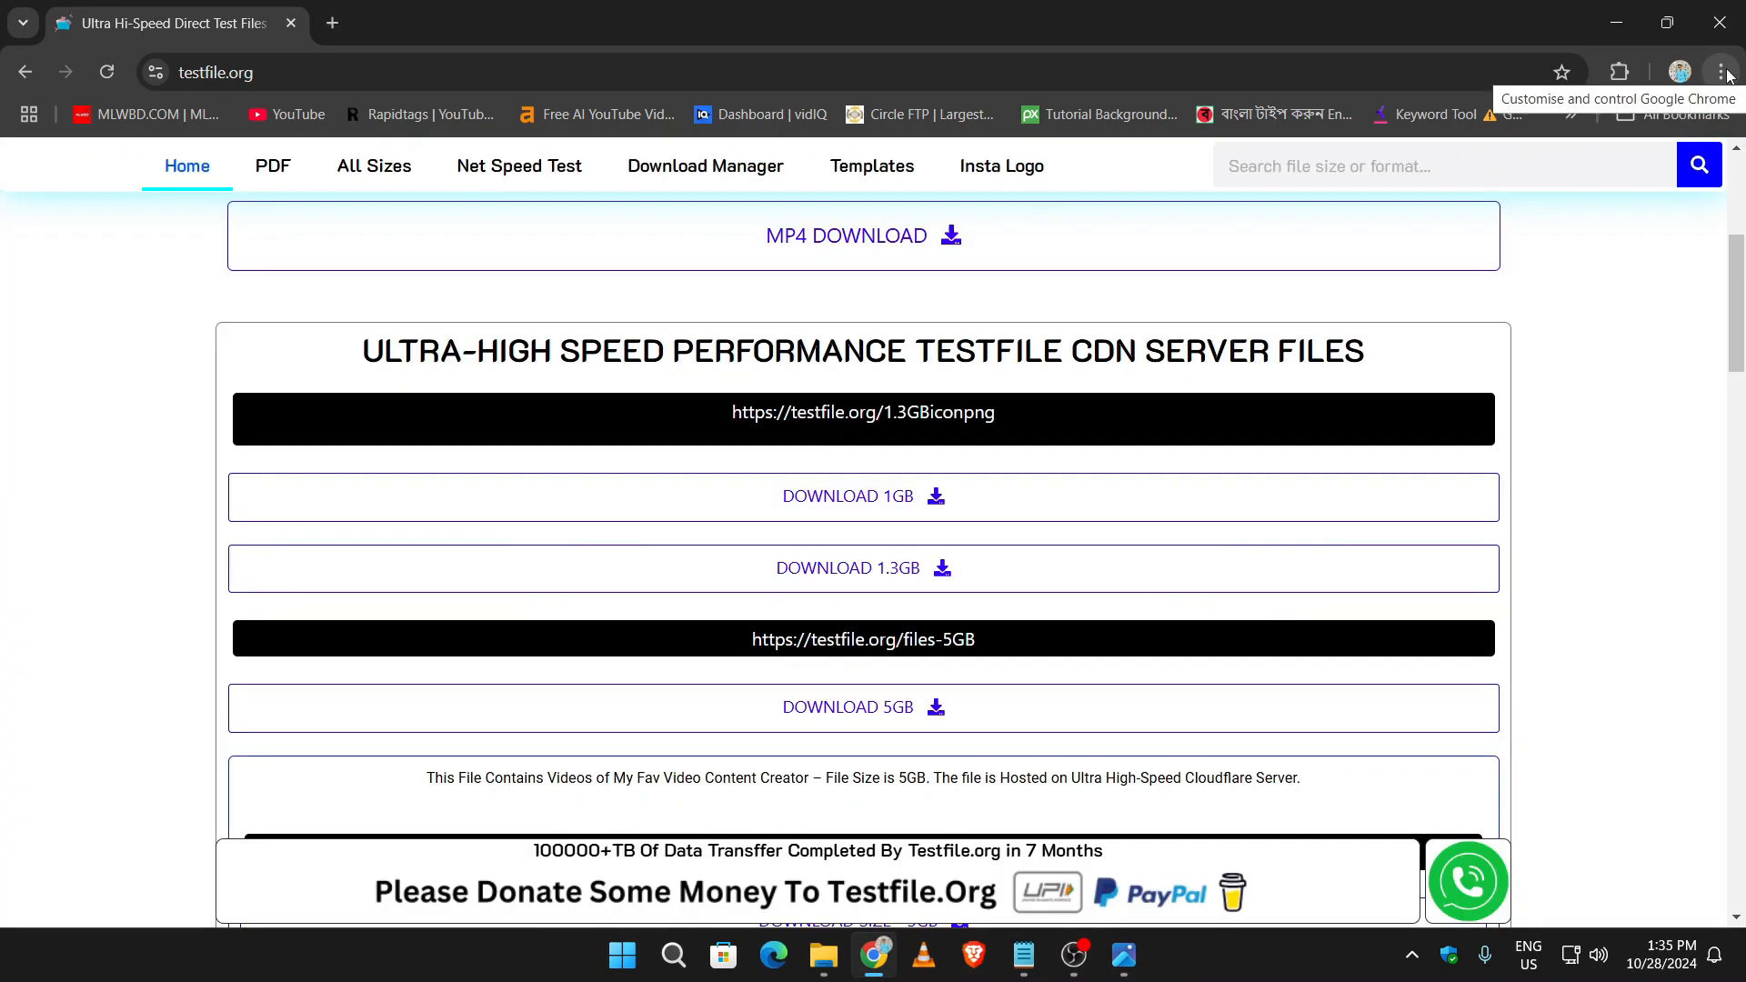
Switch off the IDM Integration Module on the Extensions page and return to testfile.org
{"action": "left_click", "coordinate": [1720, 71]}
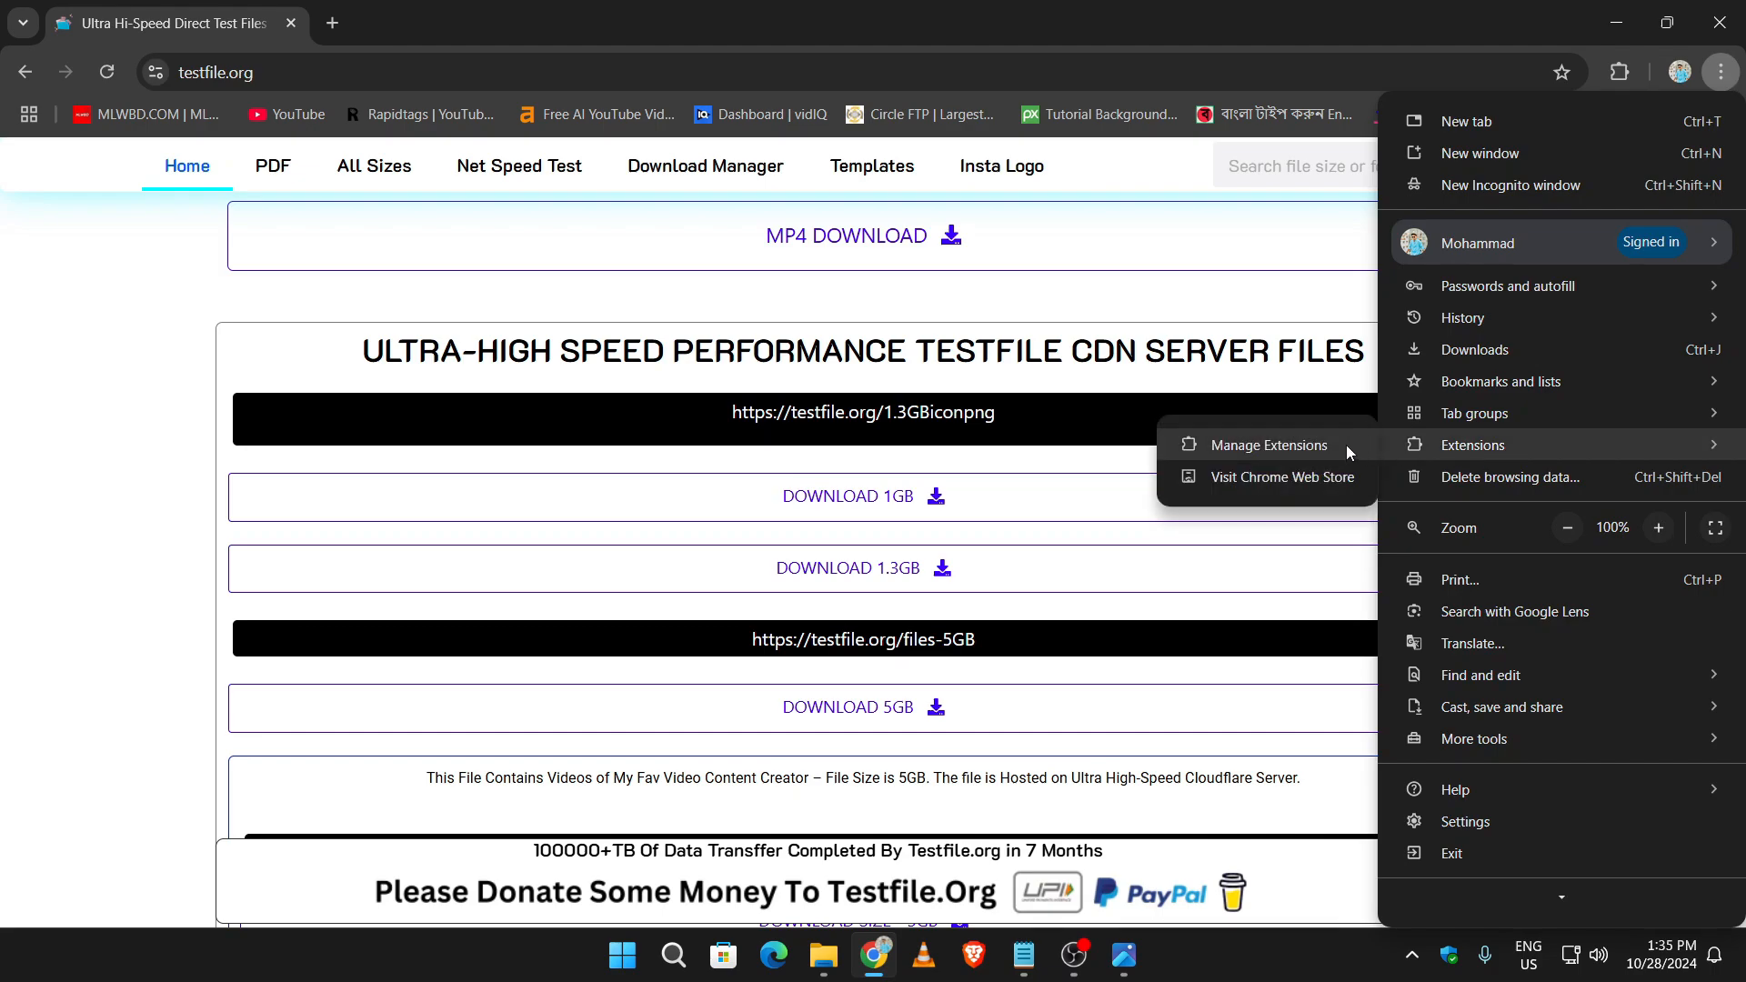
{"action": "left_click", "coordinate": [1269, 444]}
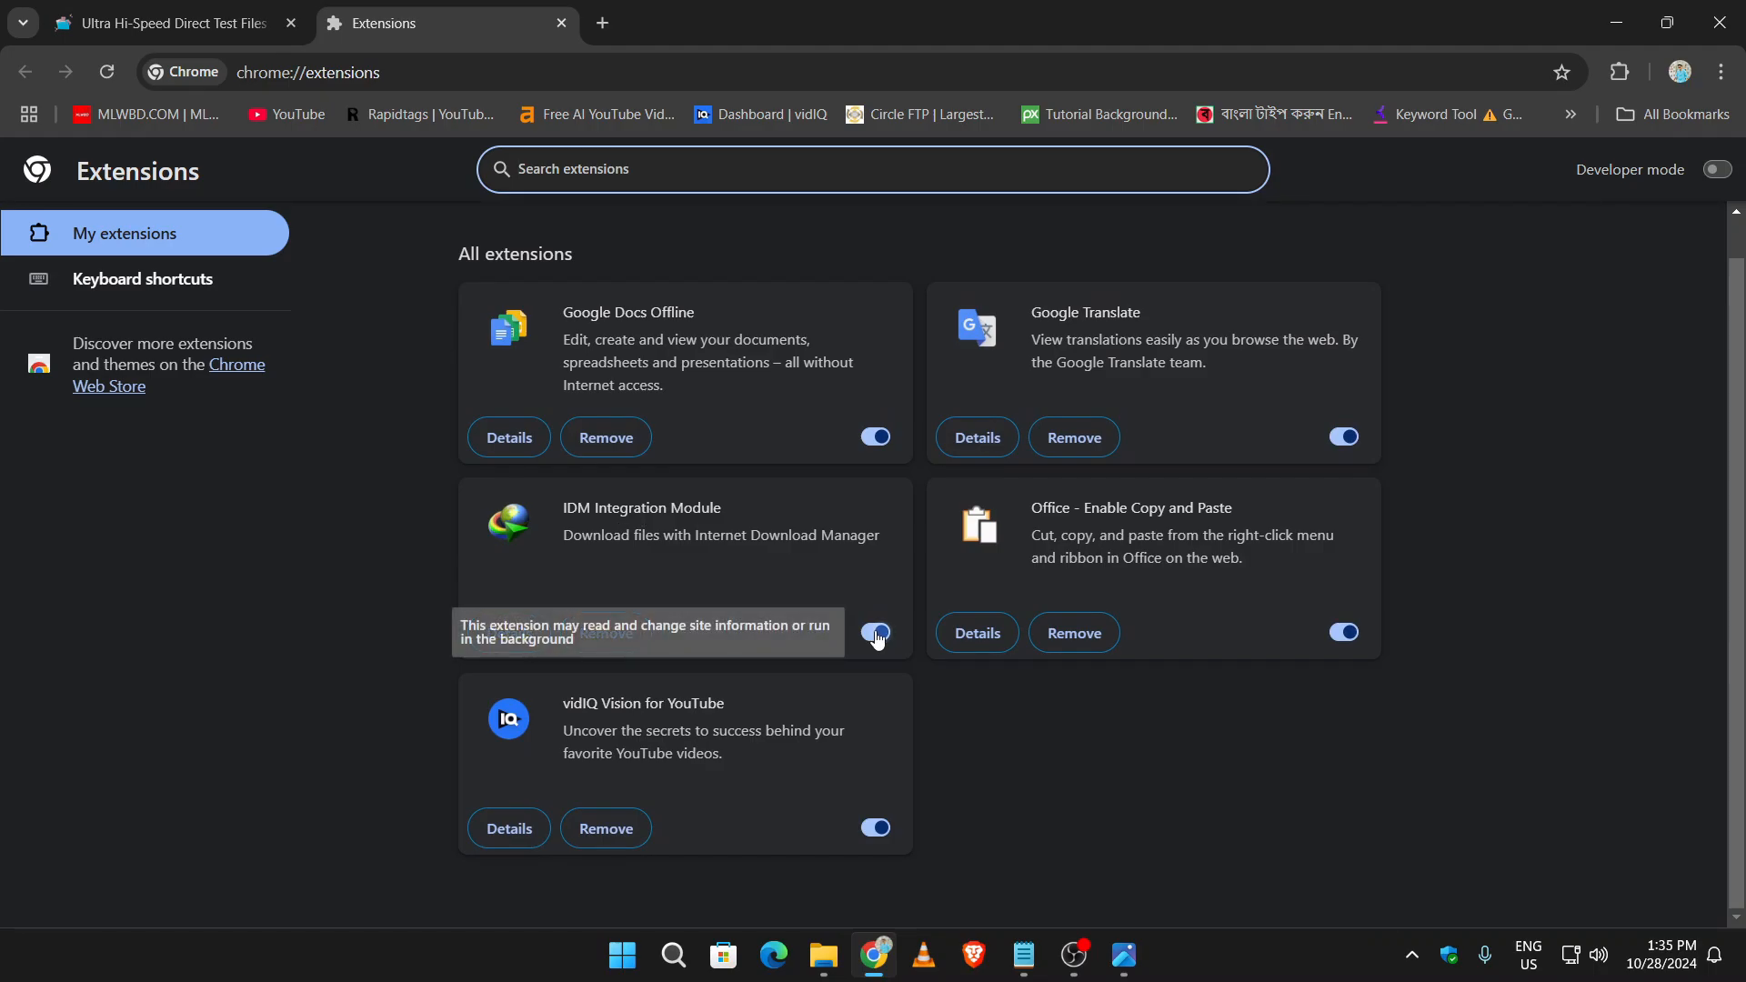
{"action": "left_click", "coordinate": [875, 632]}
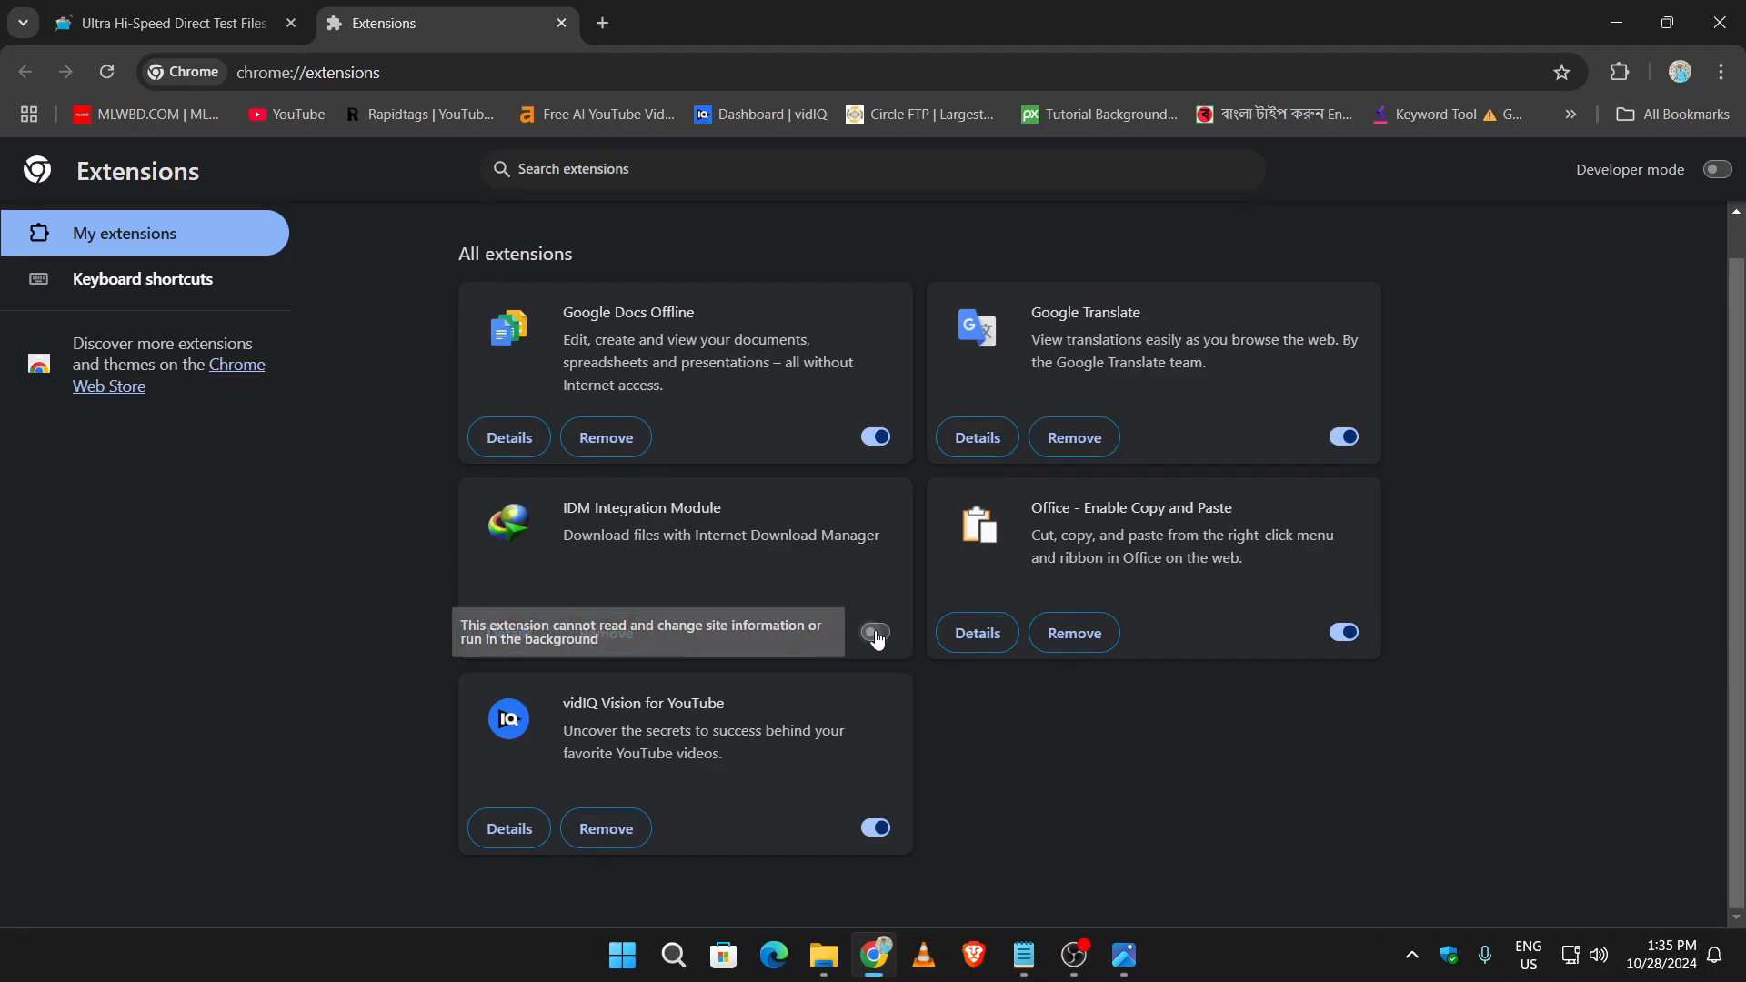
{"action": "left_click", "coordinate": [182, 24]}
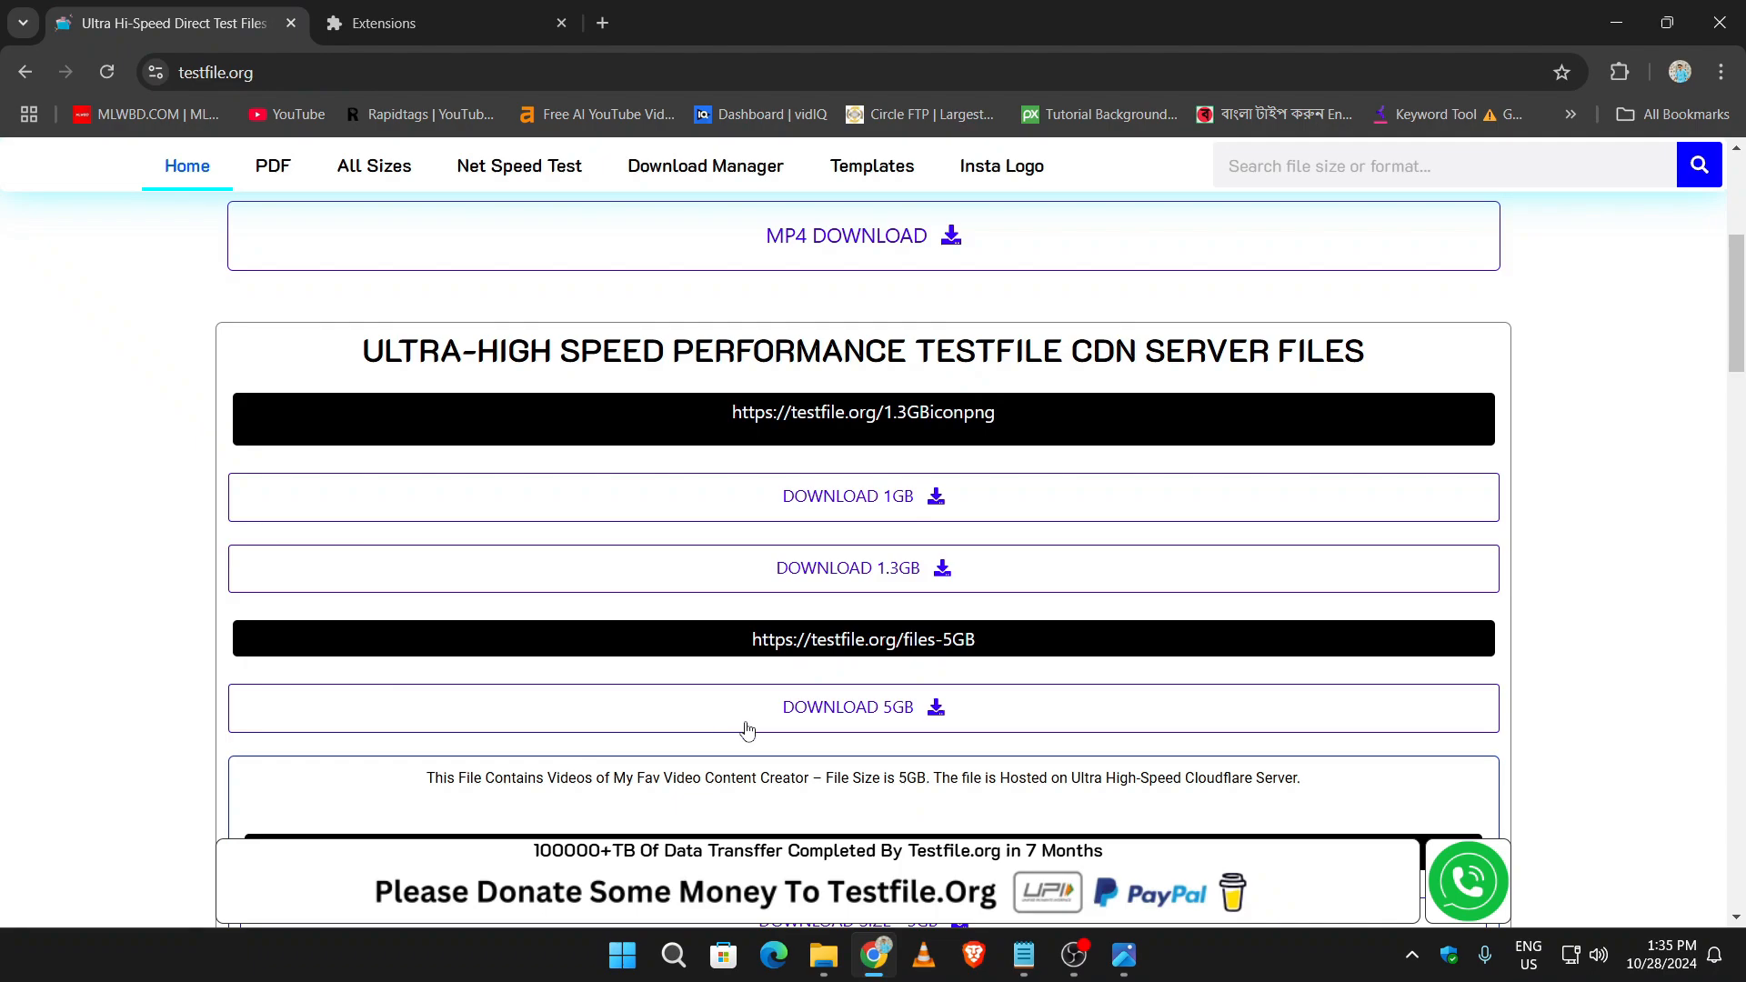
{"action": "mouse_move", "coordinate": [912, 516]}
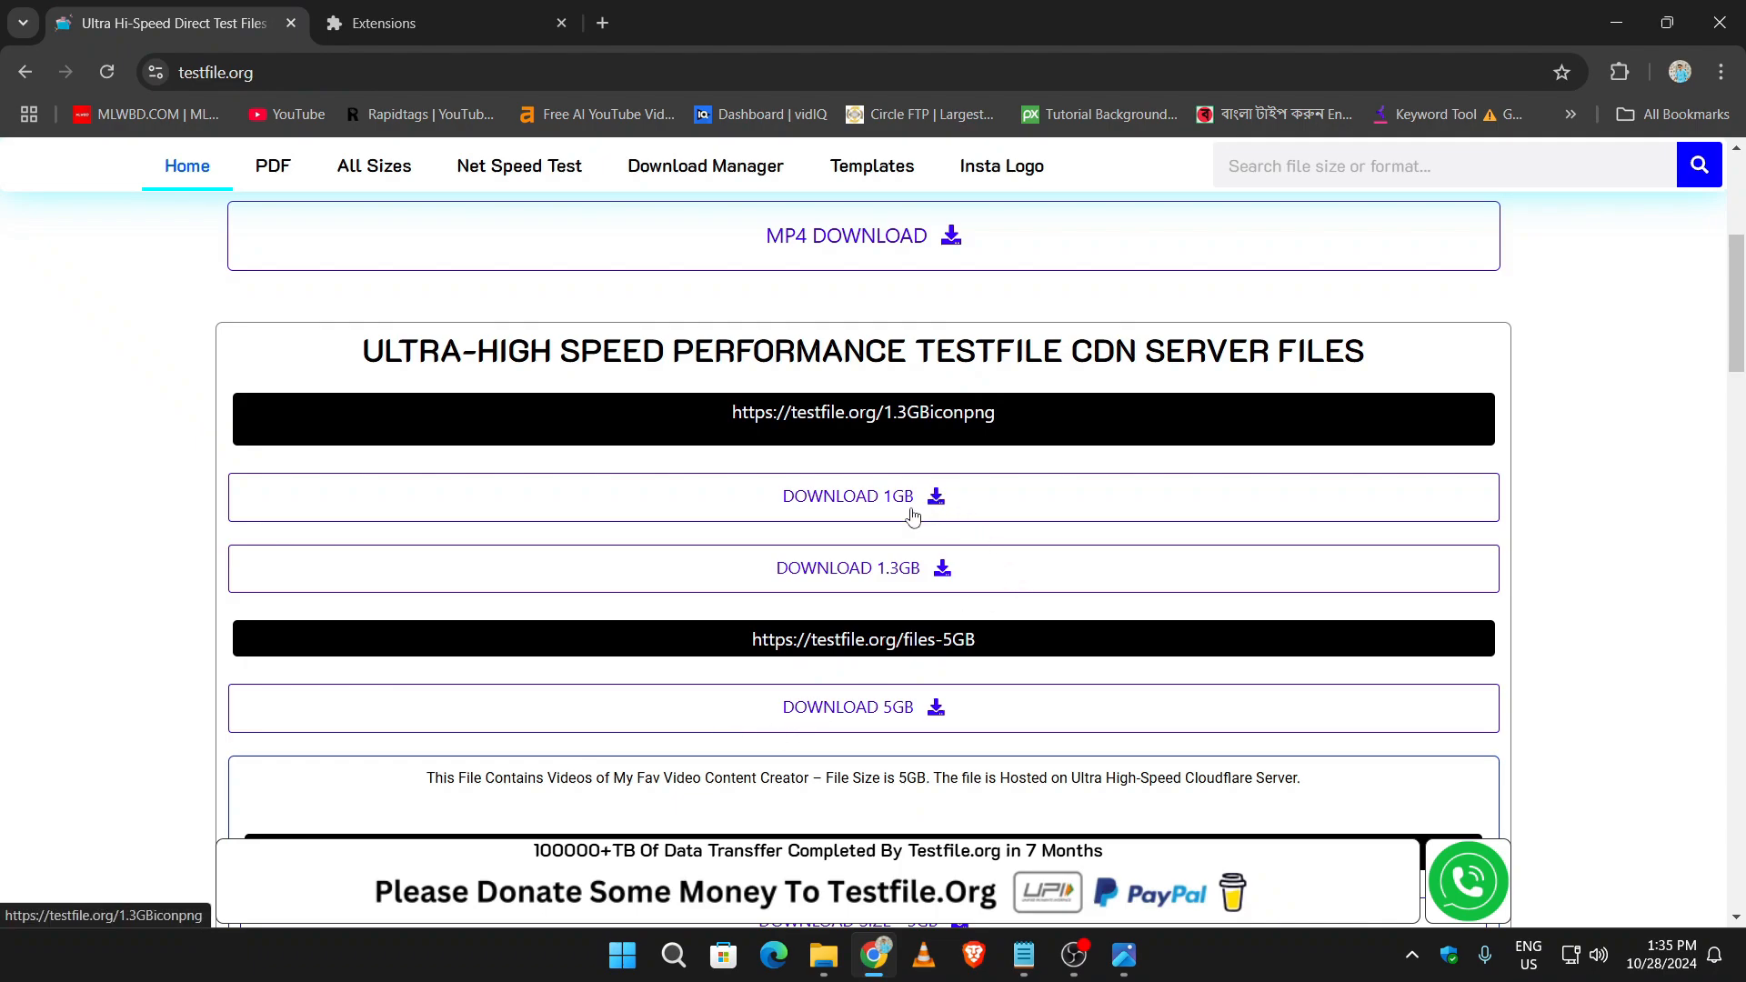
Start the 1GB download again so the 1.3 GB zip runs in Chrome's own downloader
{"action": "left_click", "coordinate": [1637, 72]}
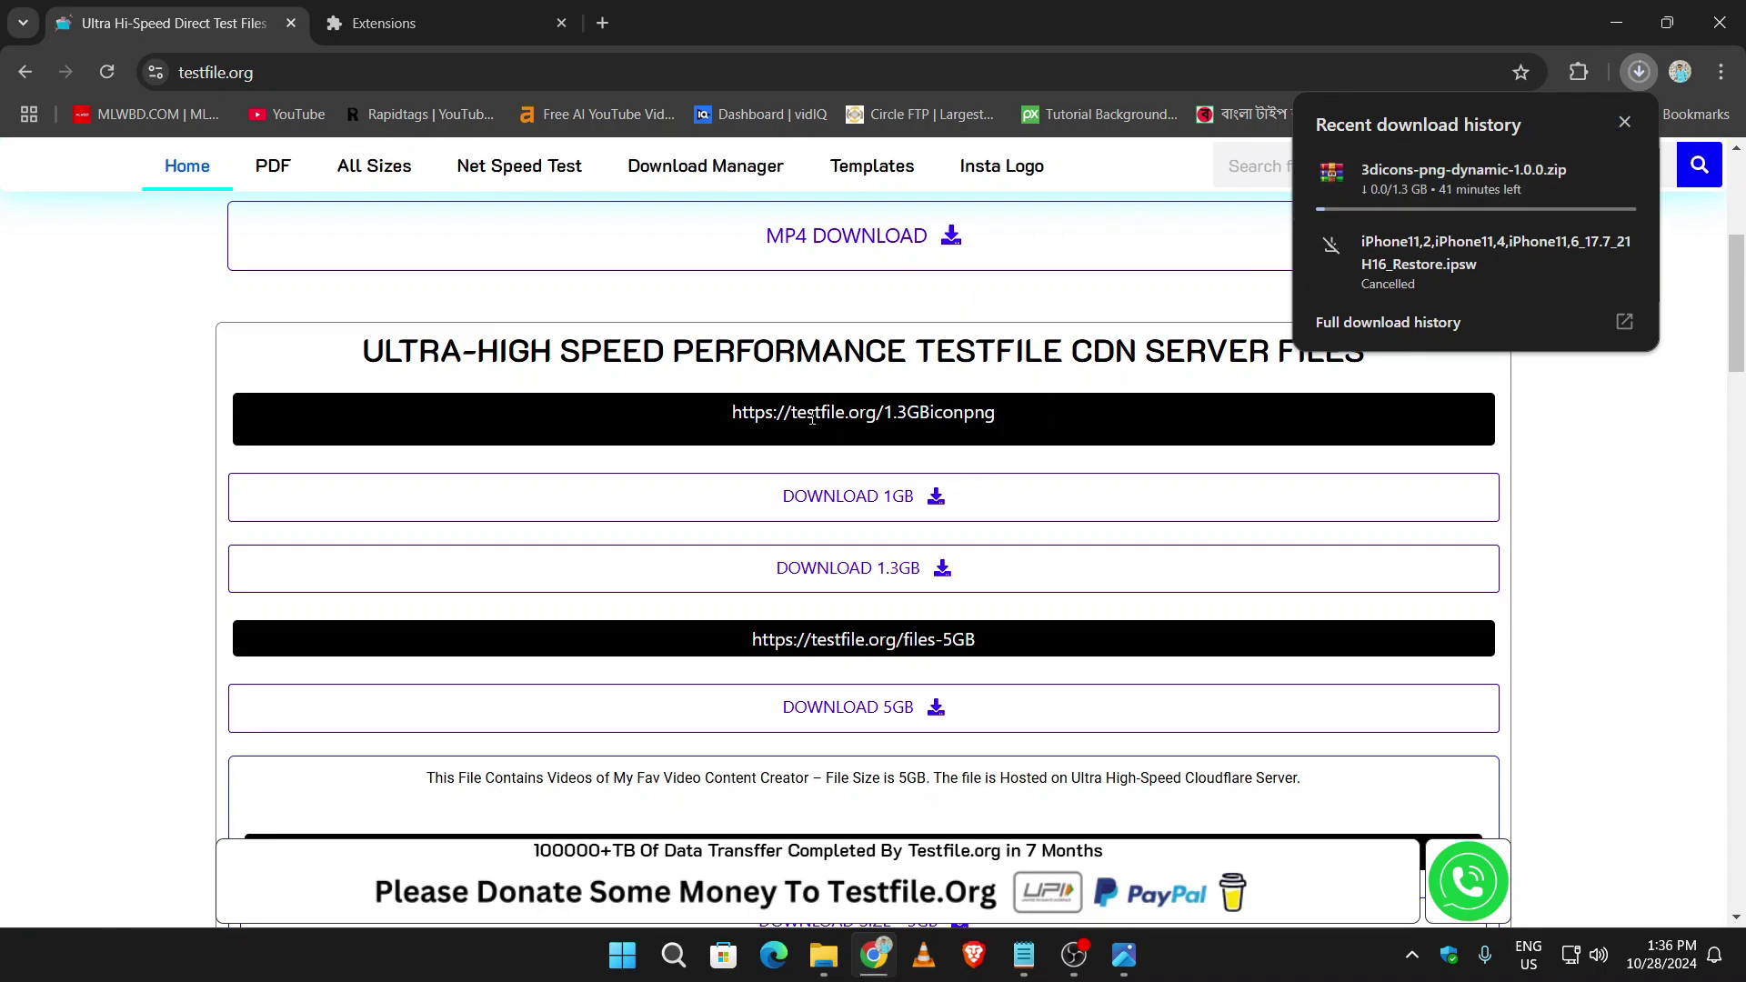
{"action": "mouse_move", "coordinate": [964, 585]}
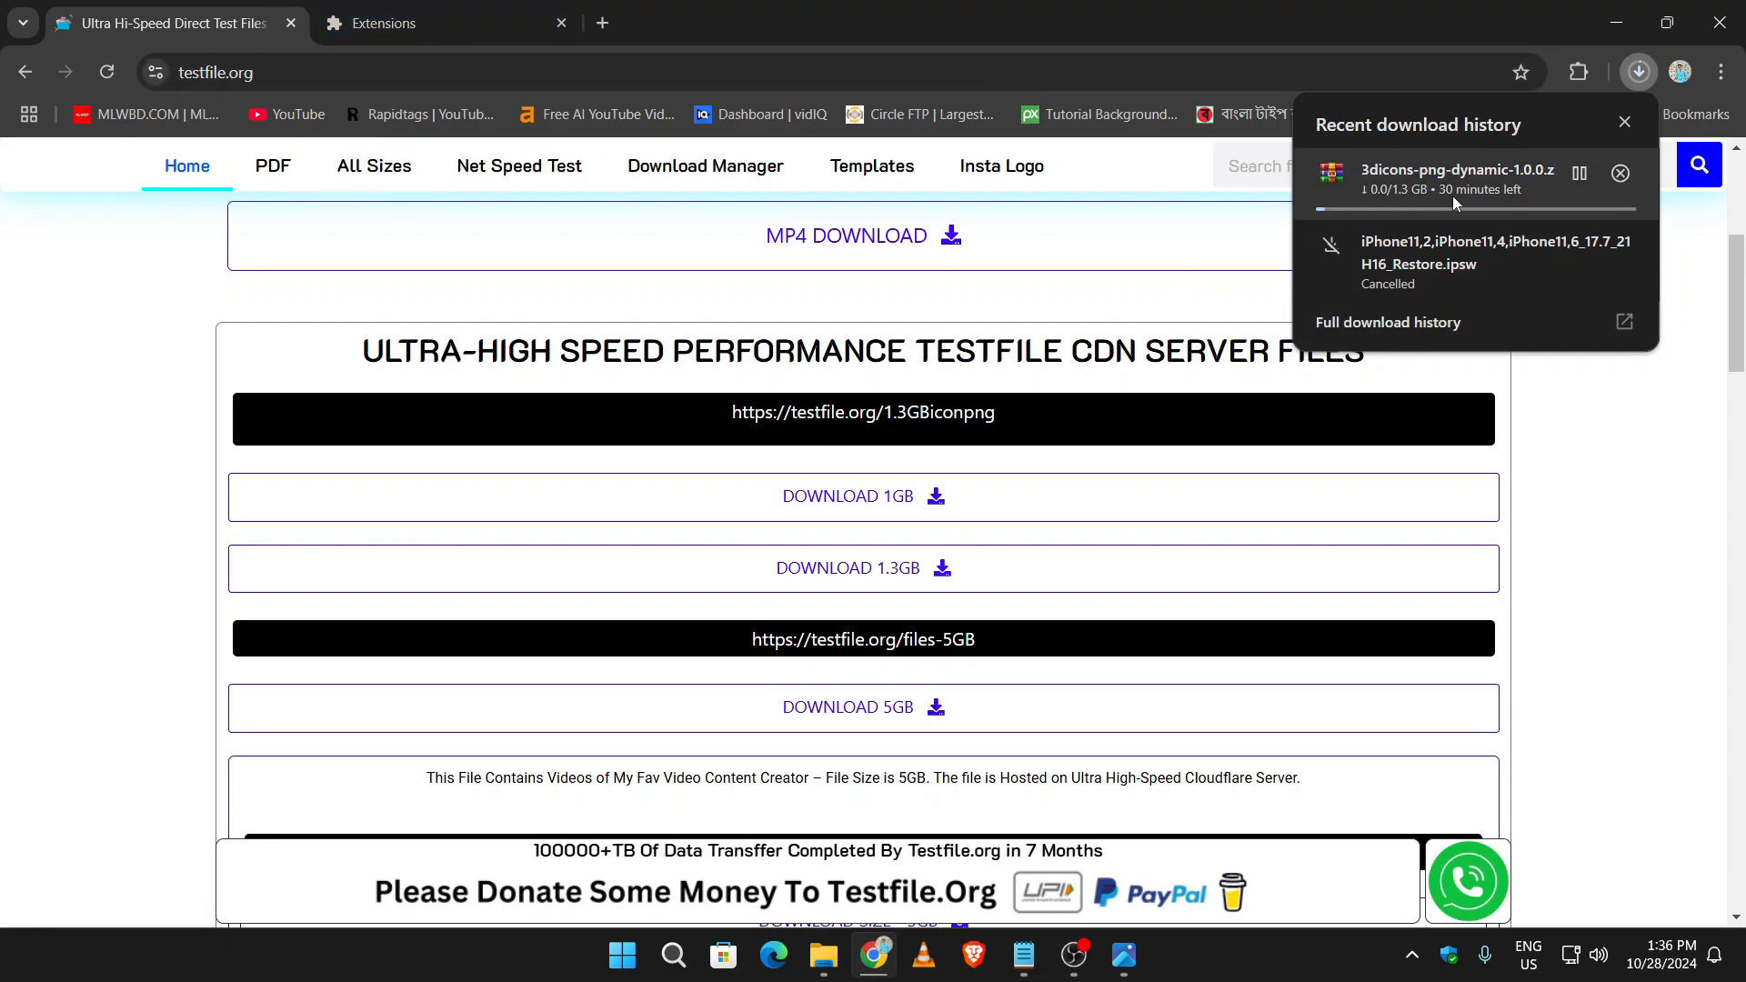
{"action": "mouse_move", "coordinate": [687, 429]}
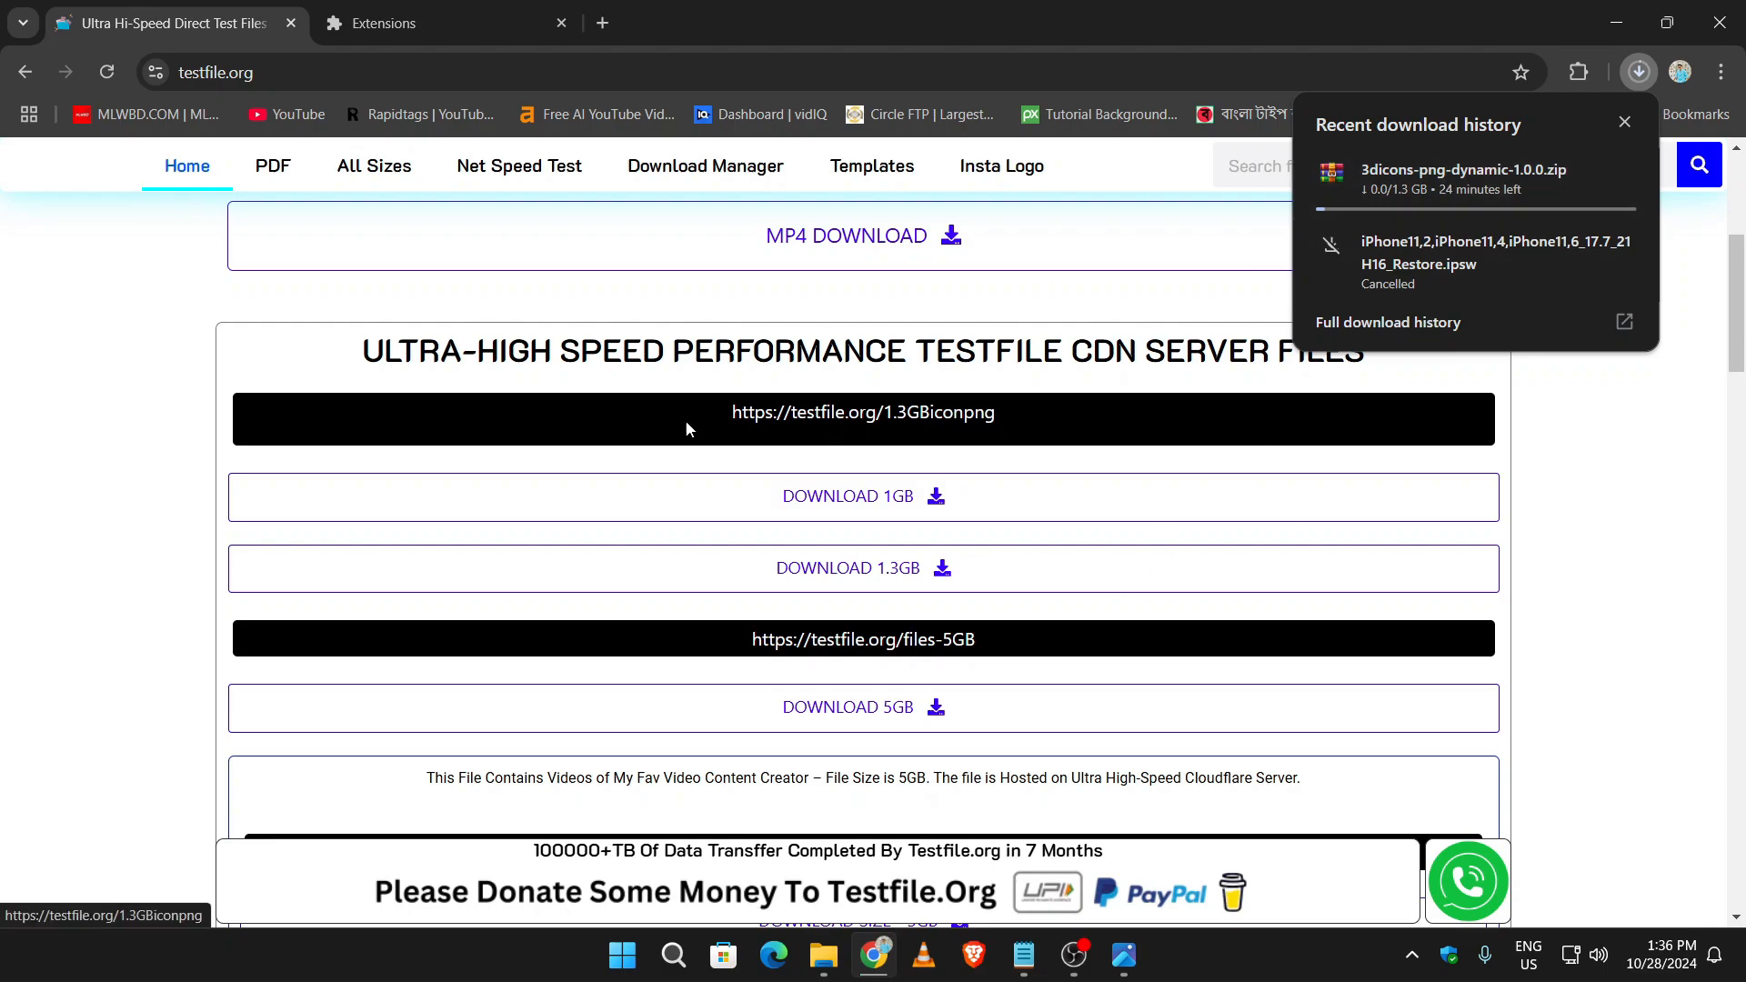
{"action": "mouse_move", "coordinate": [854, 534]}
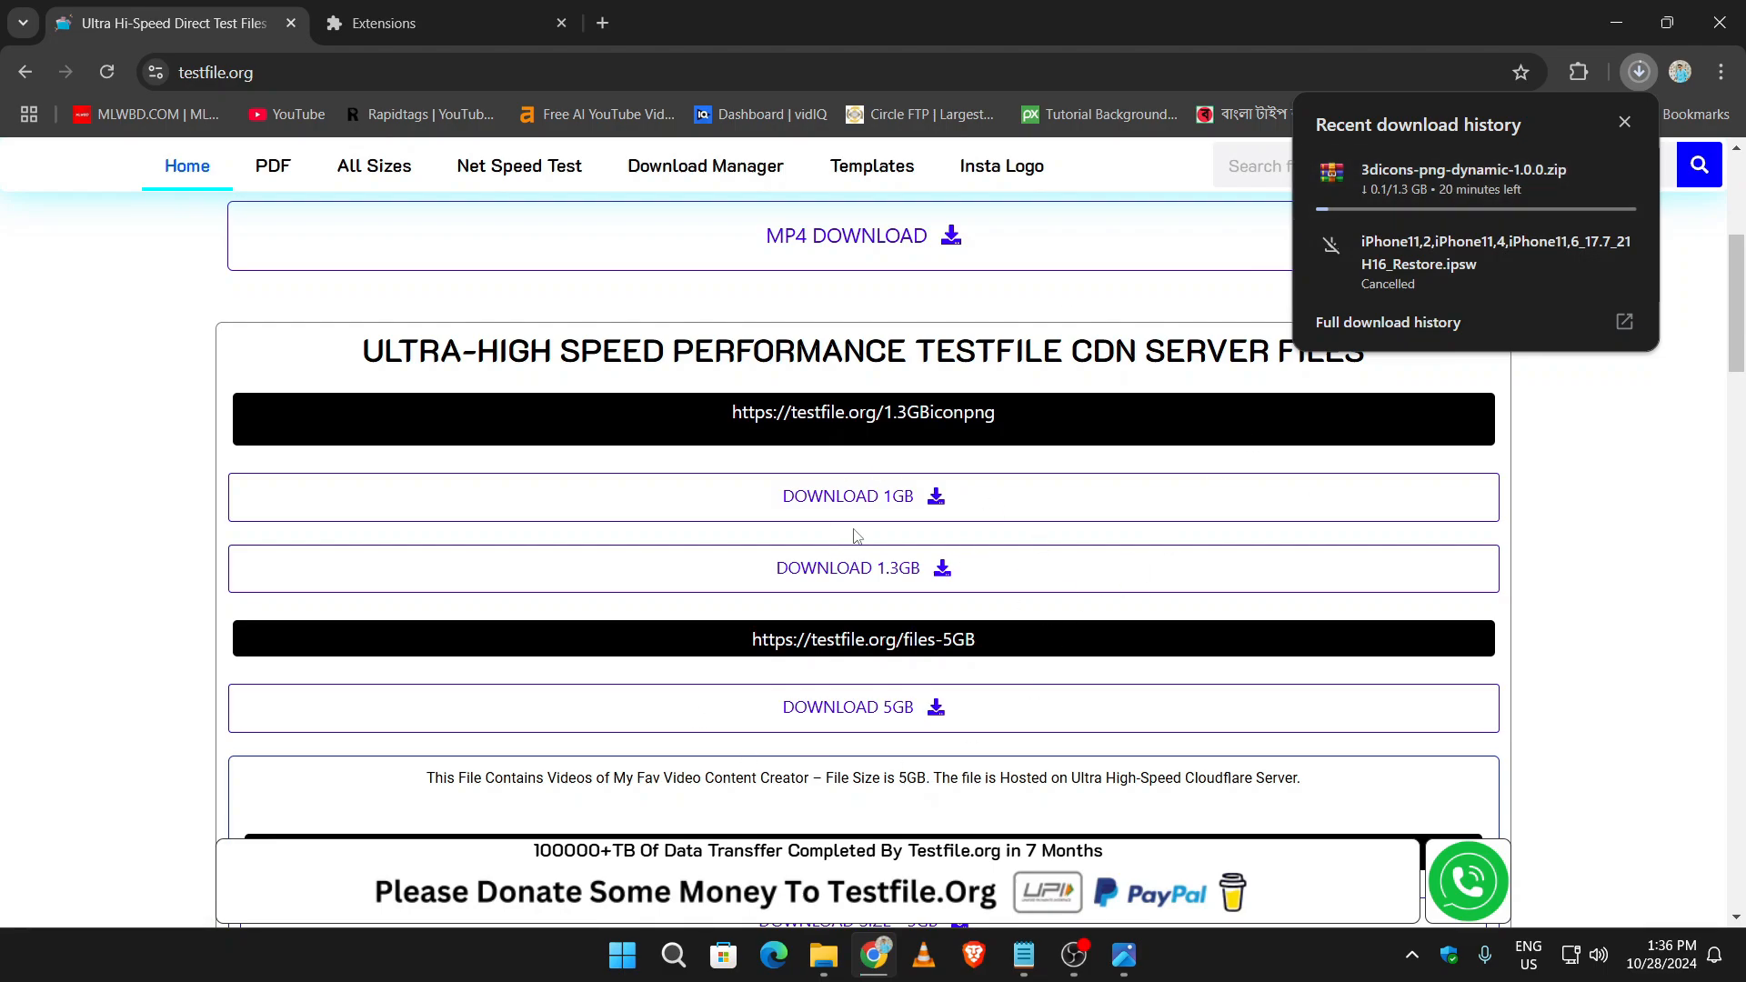